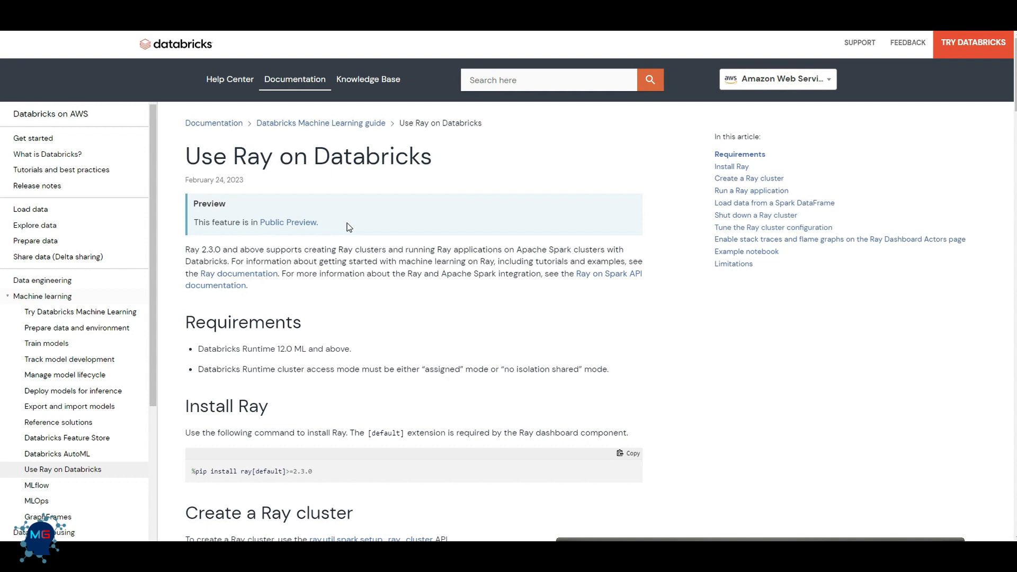
mouse_move(250, 200)
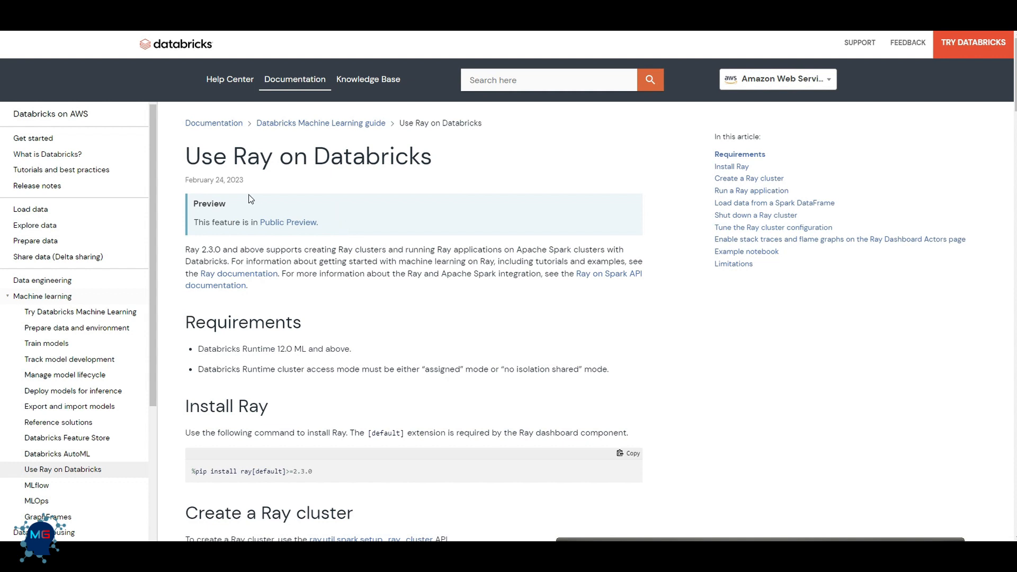
mouse_move(223, 185)
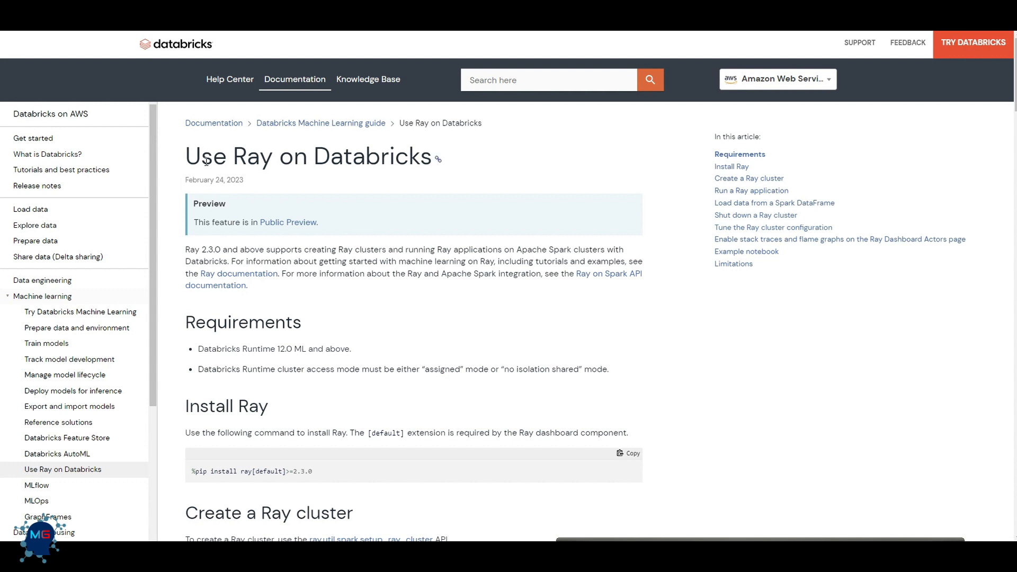
Highlight the publication date and the word Ray in the blog article's title
double_click(197, 180)
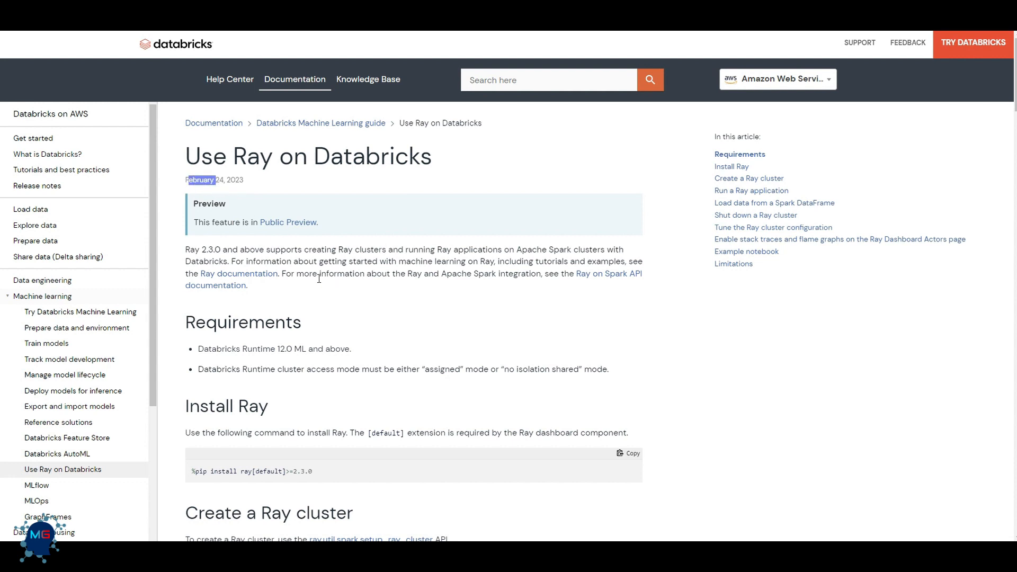
mouse_move(330, 232)
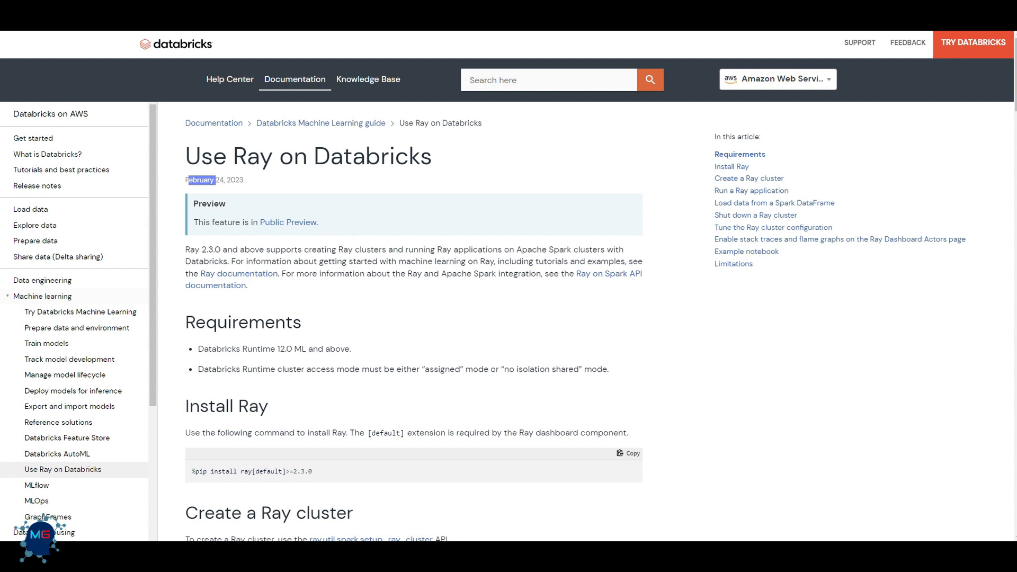
double_click(244, 155)
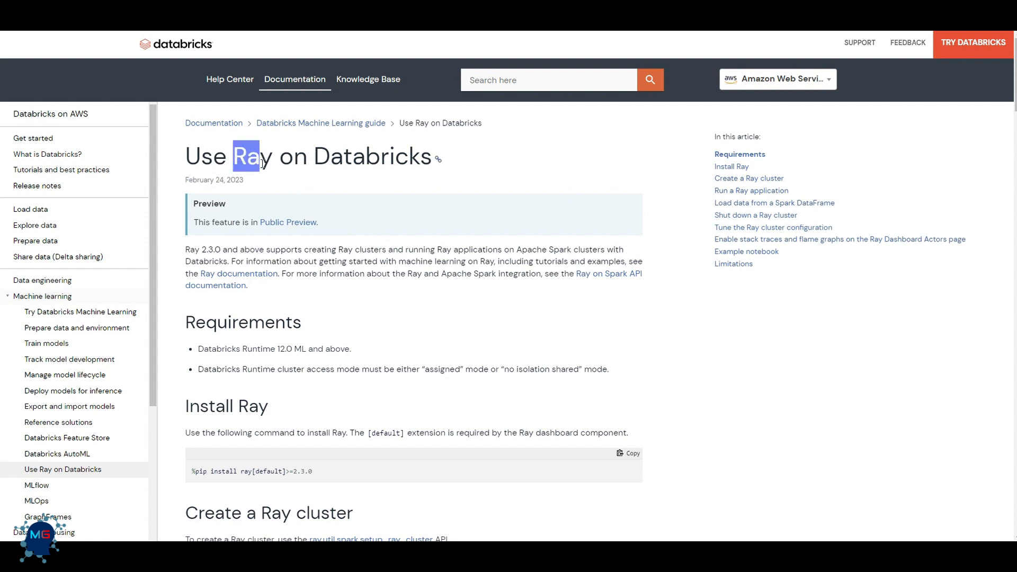
double_click(248, 156)
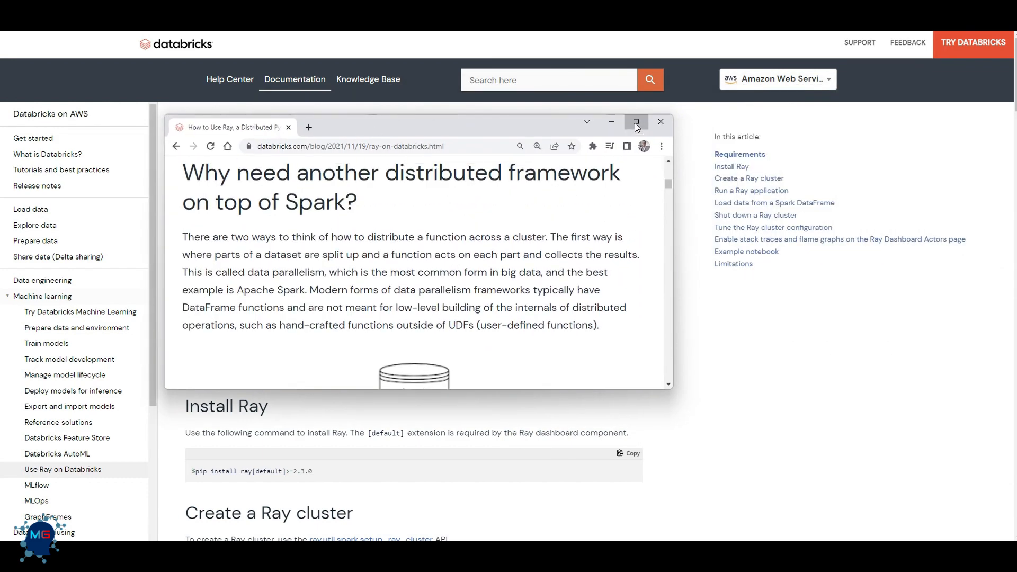
Maximize the blog window and move down toward the 'Why need another distributed framework' section
click(636, 122)
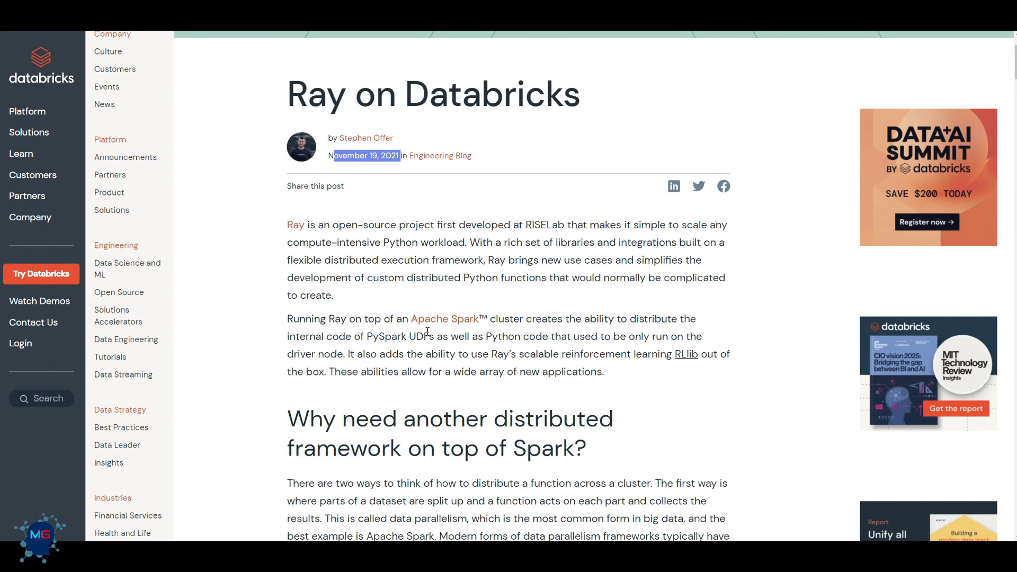
mouse_move(435, 371)
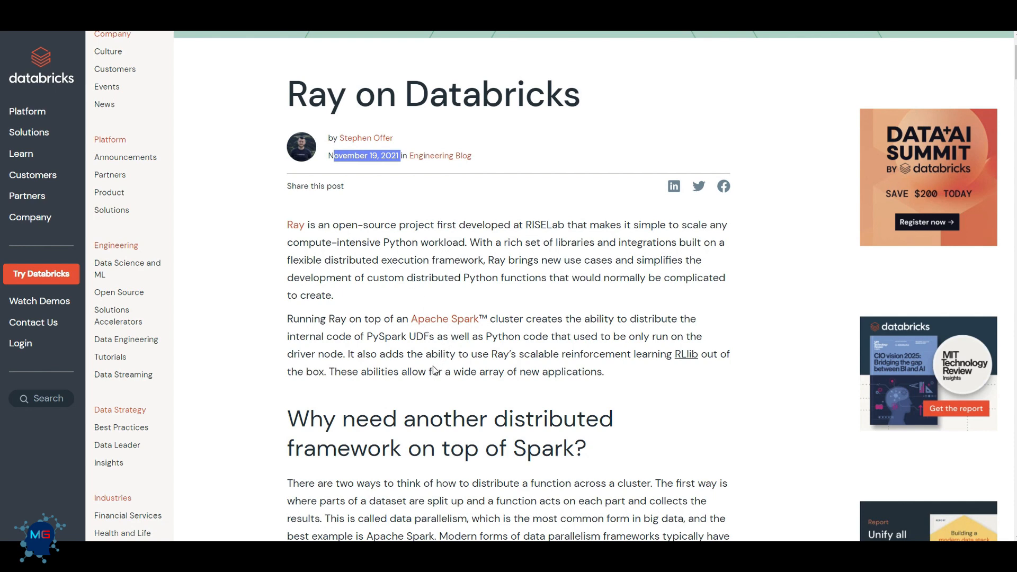
scroll(down, 3)
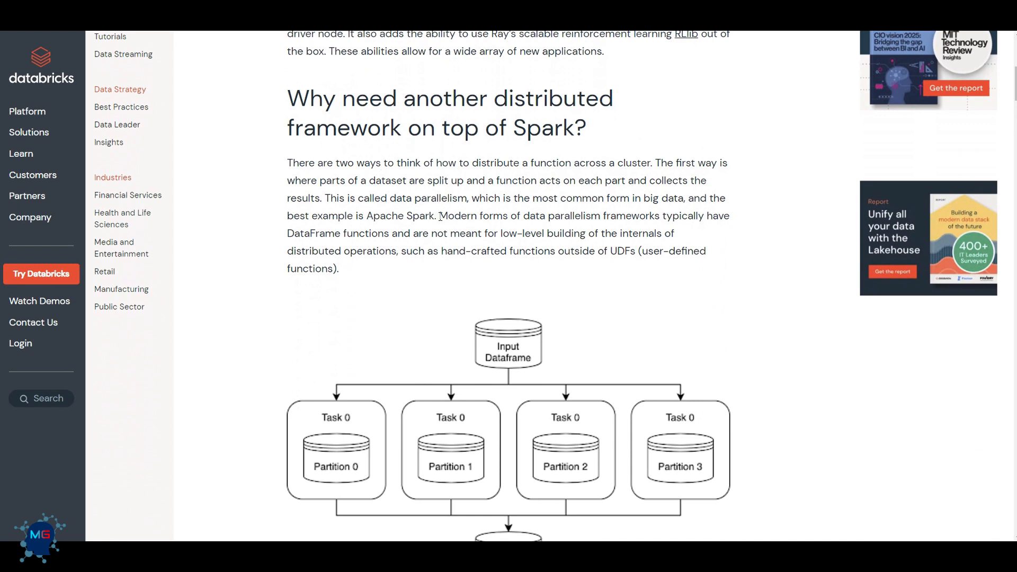
Scroll past Figure 1: Data Parallelism to the task parallelism paragraph and Figure 2
scroll(down, 3)
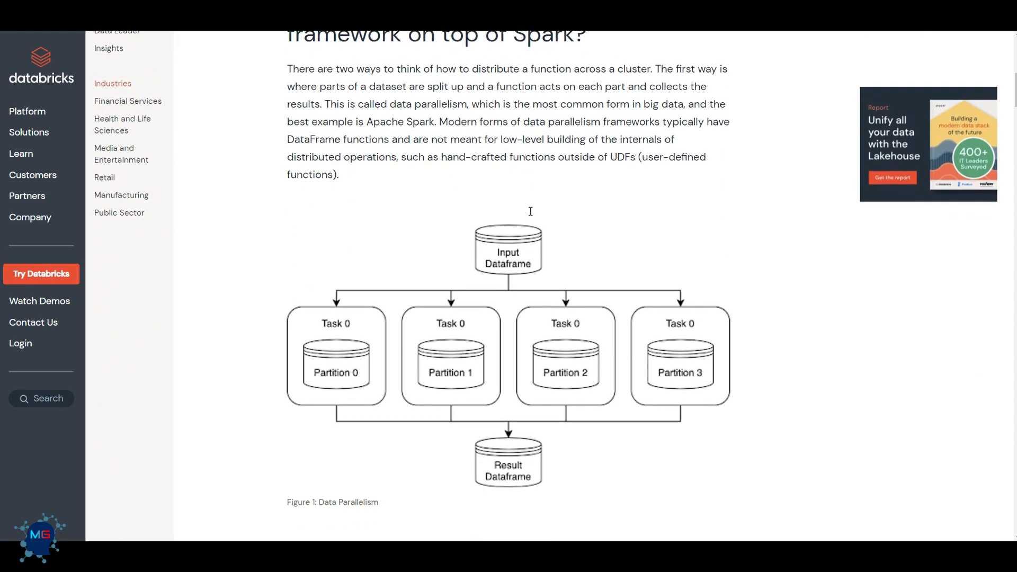
scroll(down, 3)
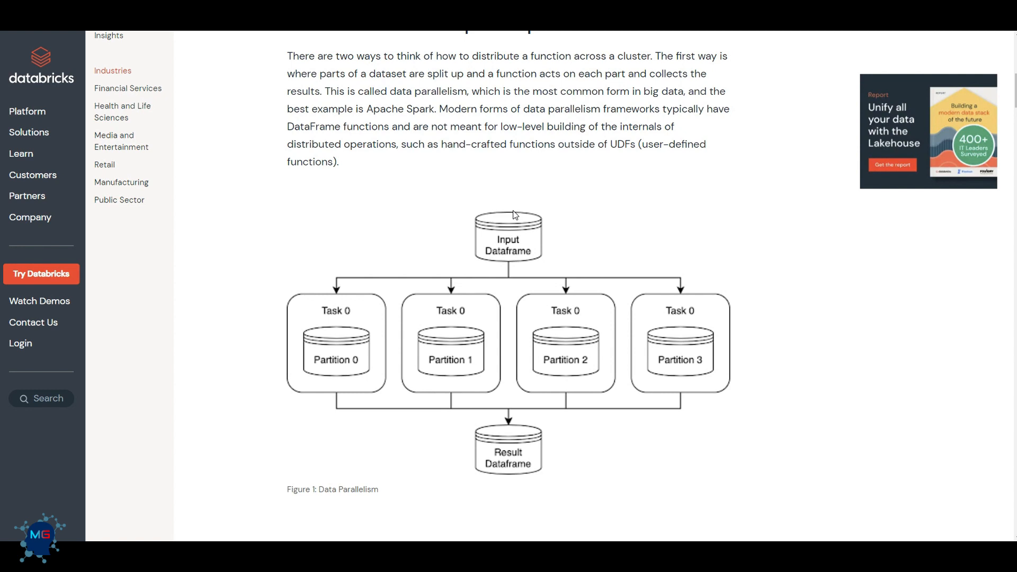
mouse_move(420, 475)
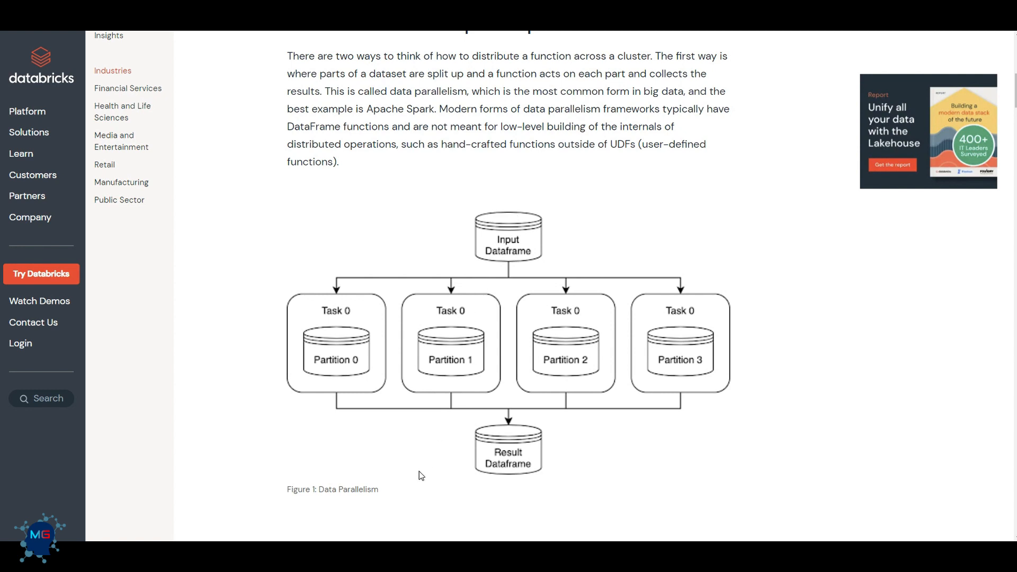
mouse_move(510, 298)
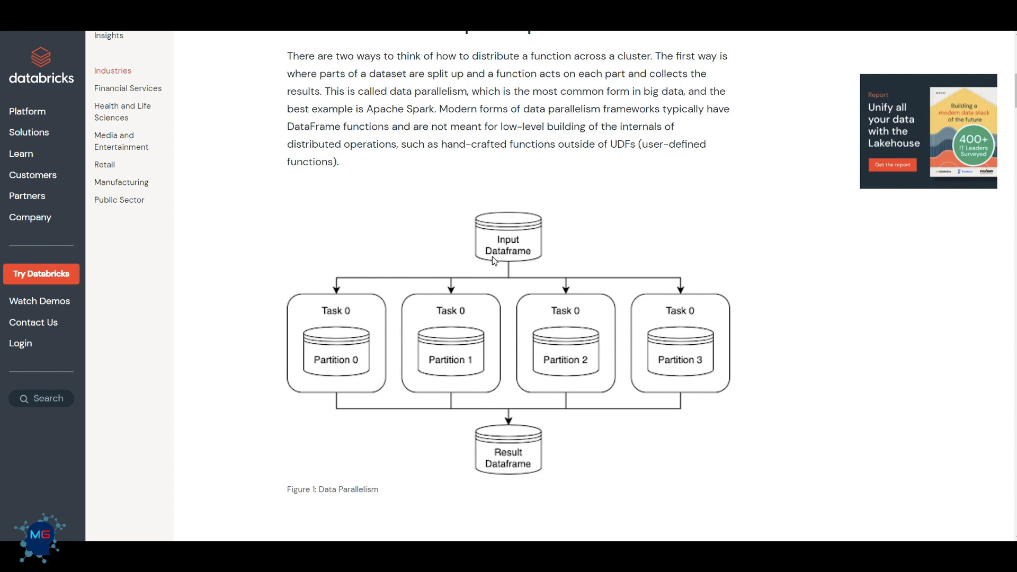
mouse_move(434, 305)
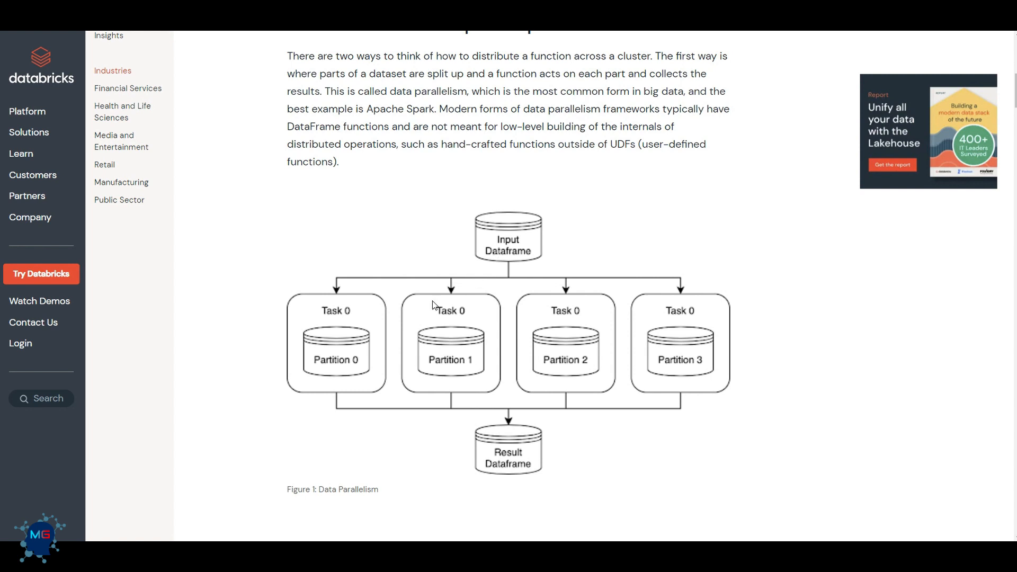
mouse_move(374, 340)
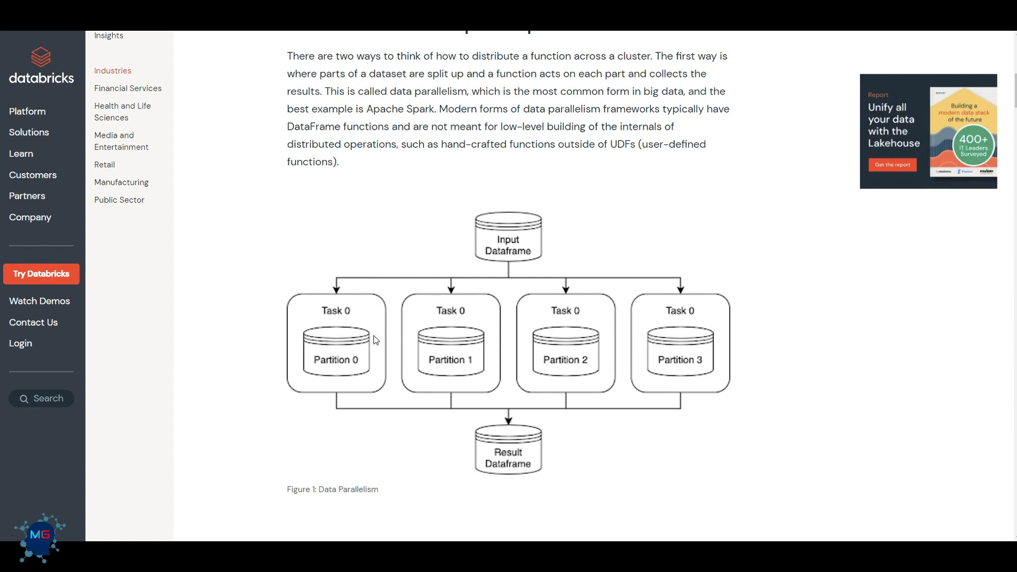
mouse_move(349, 319)
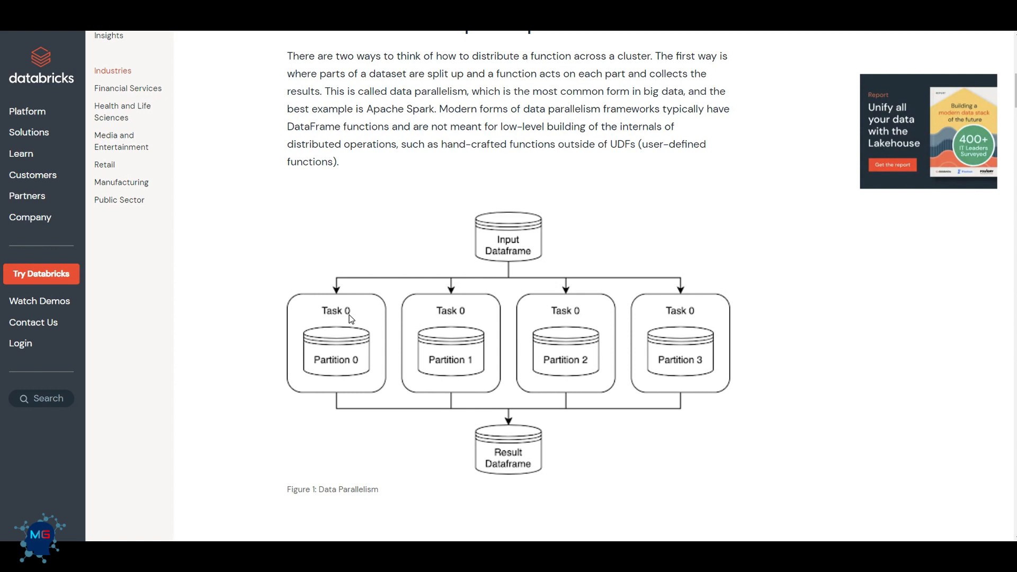
mouse_move(307, 355)
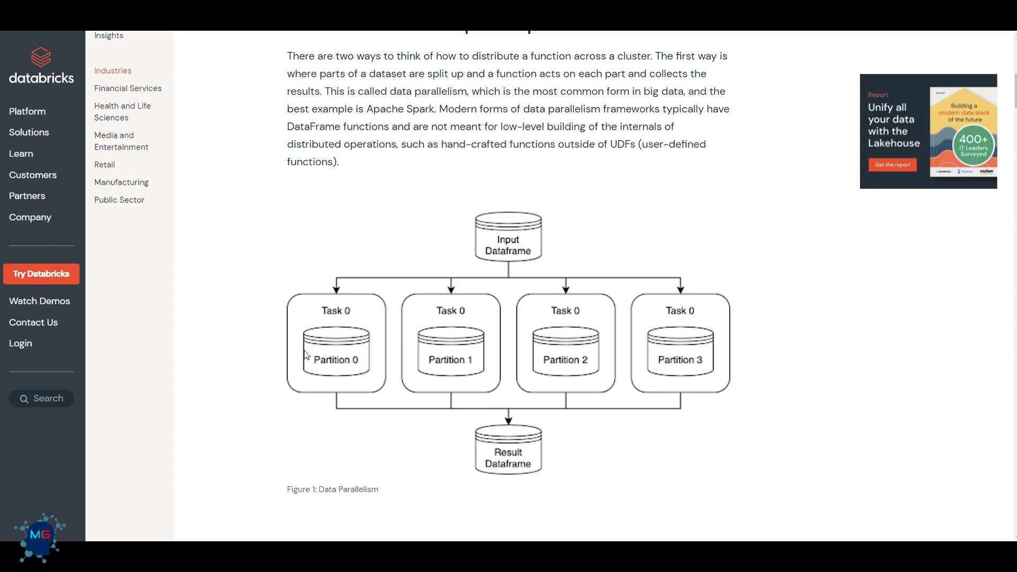
mouse_move(573, 341)
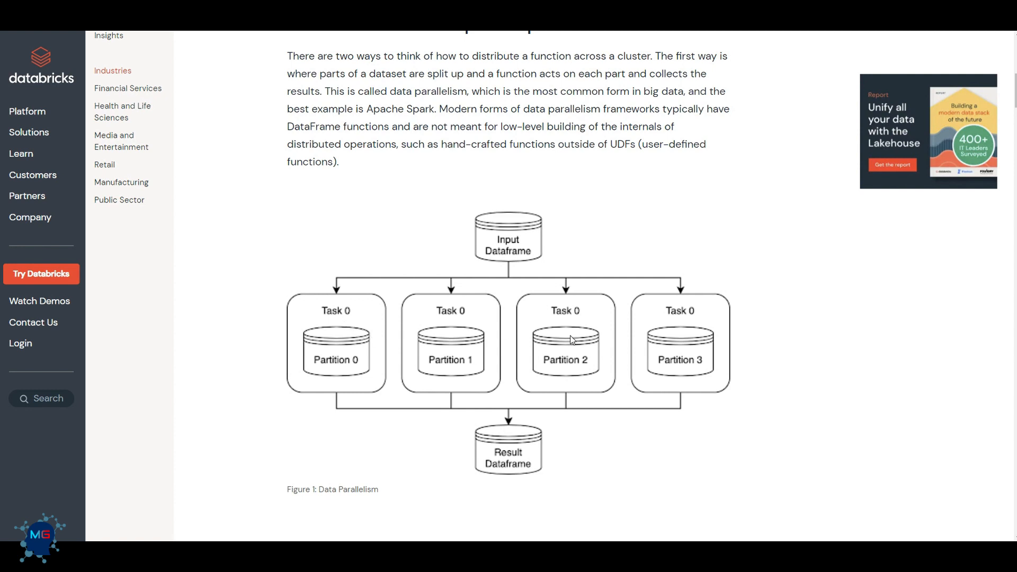
mouse_move(470, 344)
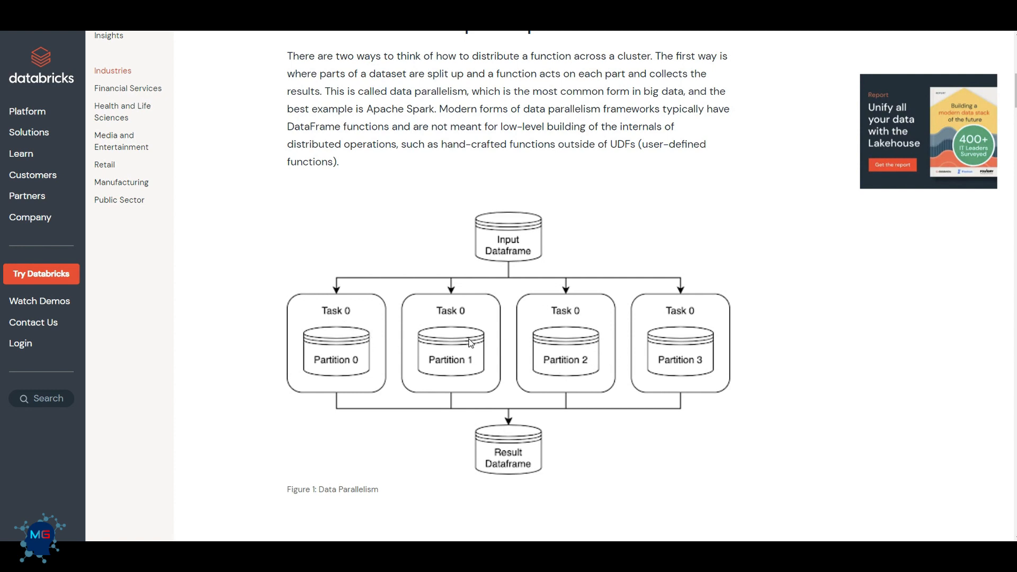
mouse_move(428, 380)
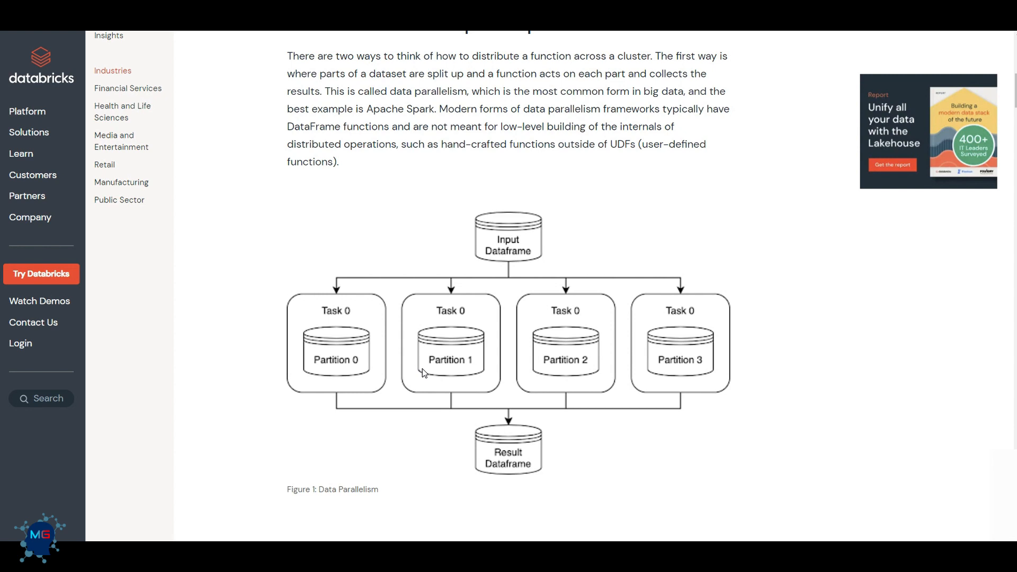
mouse_move(456, 323)
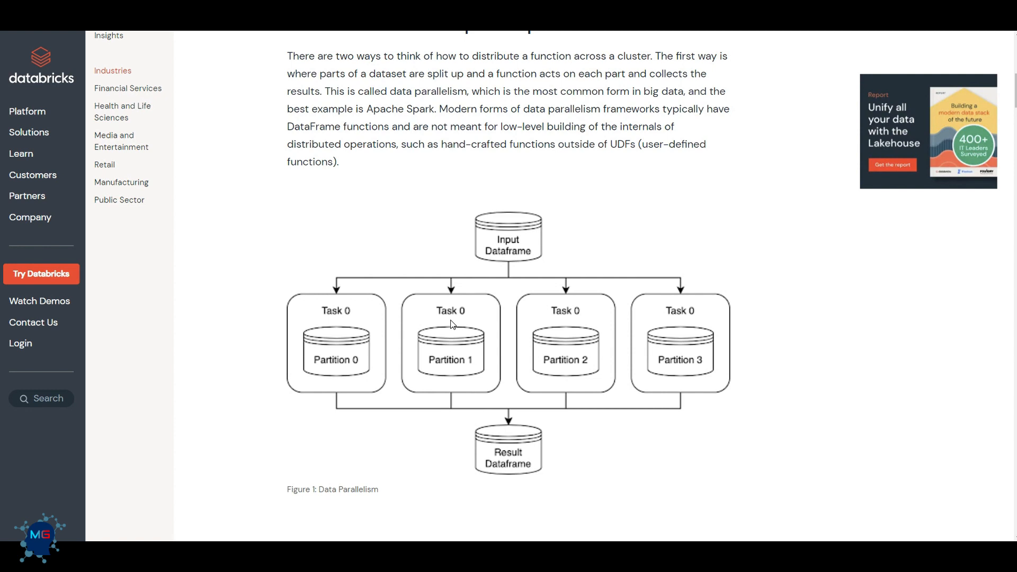
scroll(down, 3)
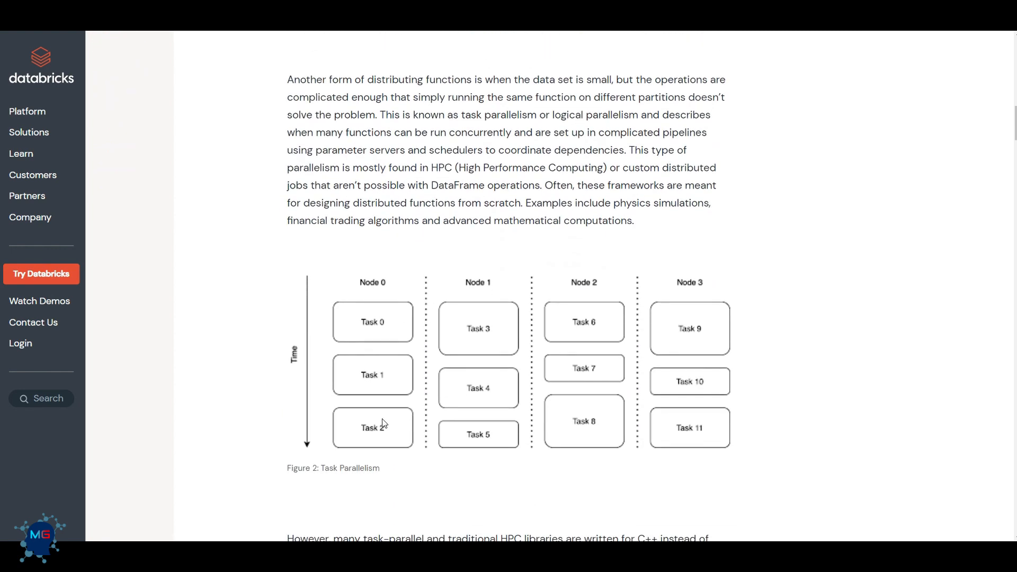
scroll(down, 3)
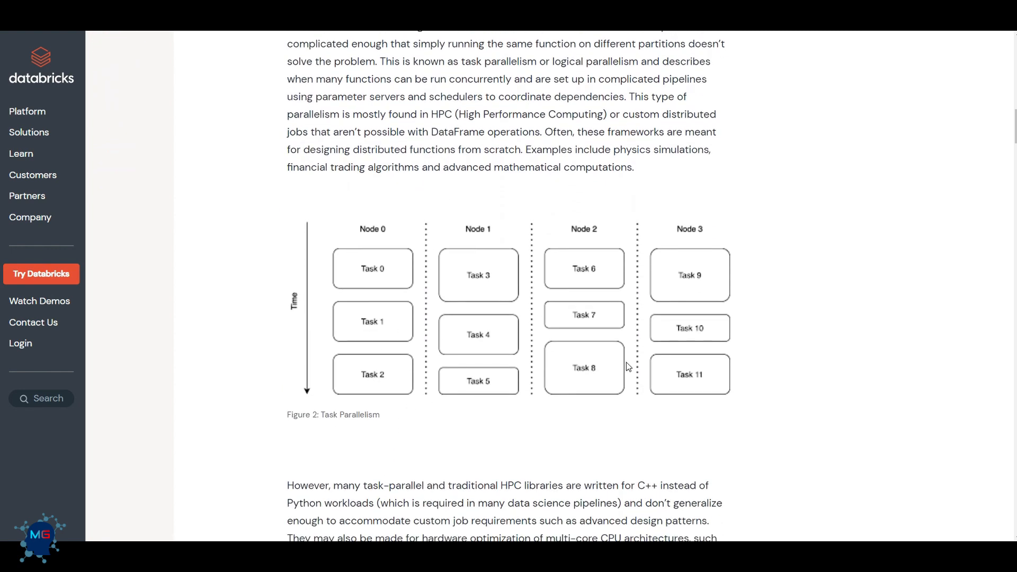
mouse_move(718, 234)
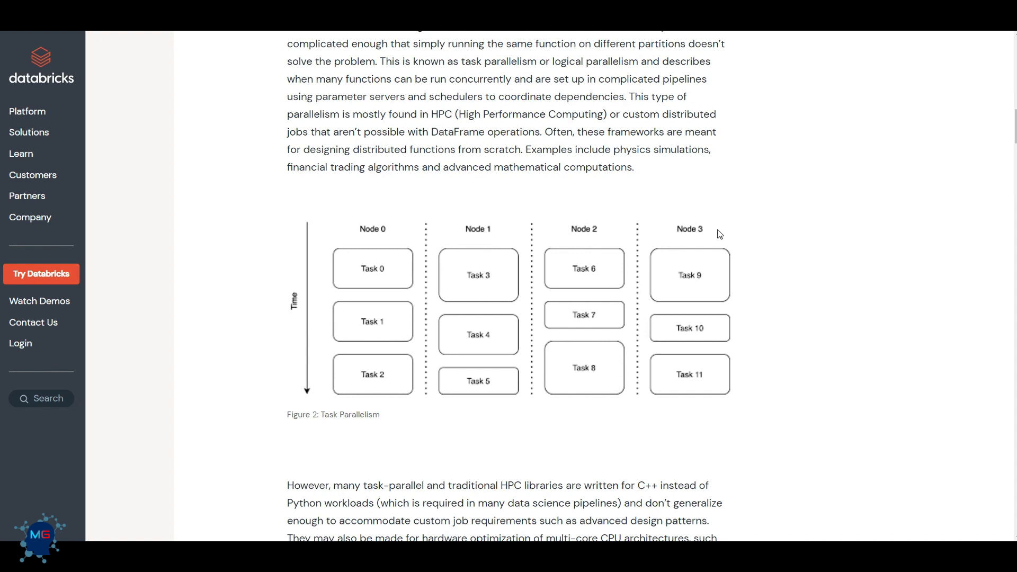
mouse_move(345, 291)
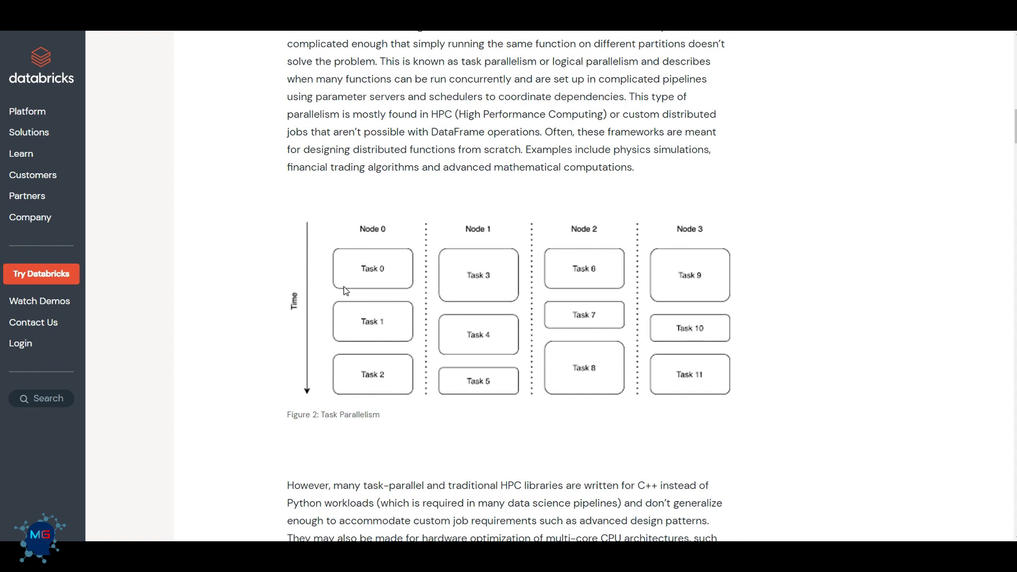
mouse_move(395, 312)
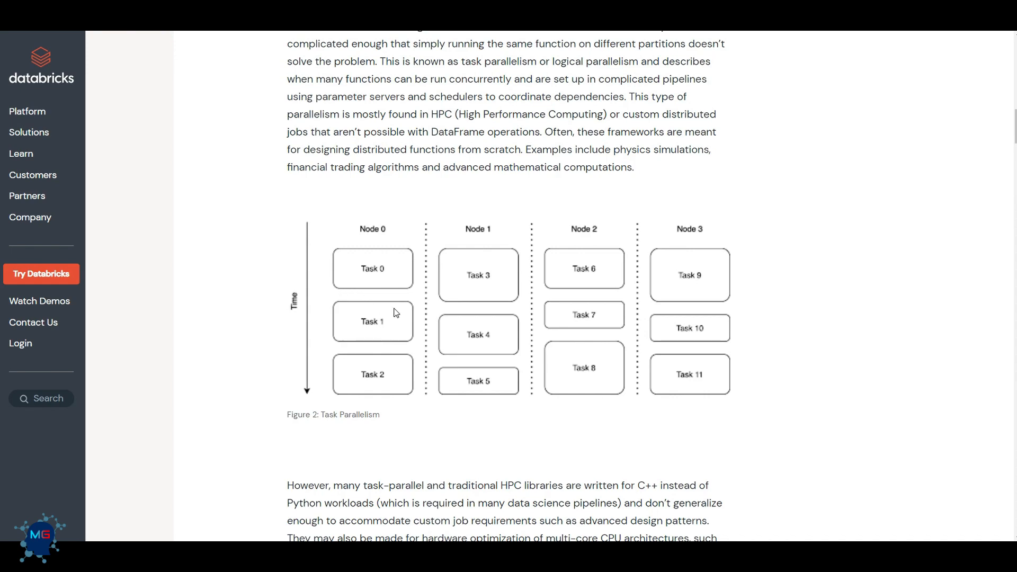
scroll(down, 3)
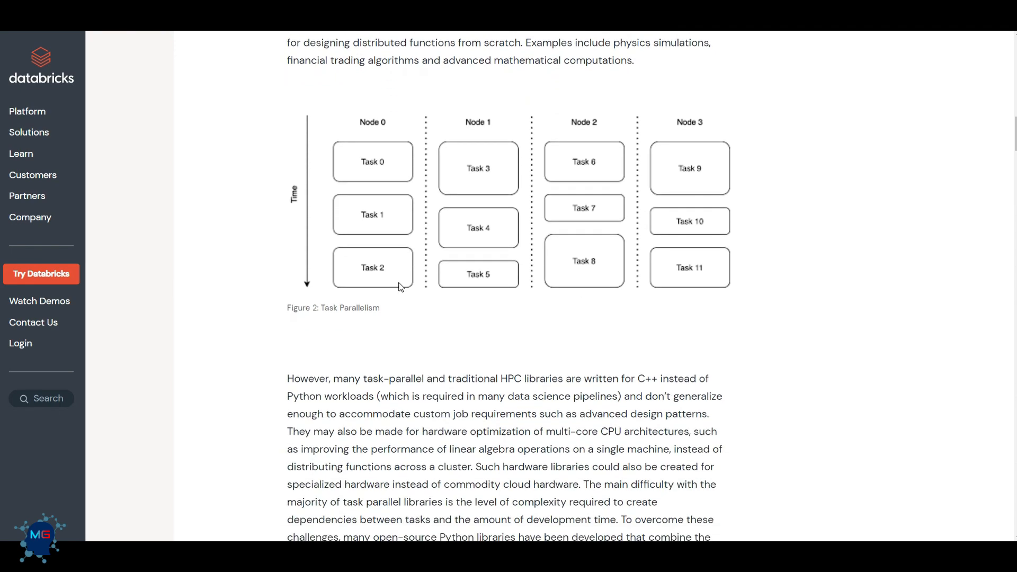
scroll(down, 3)
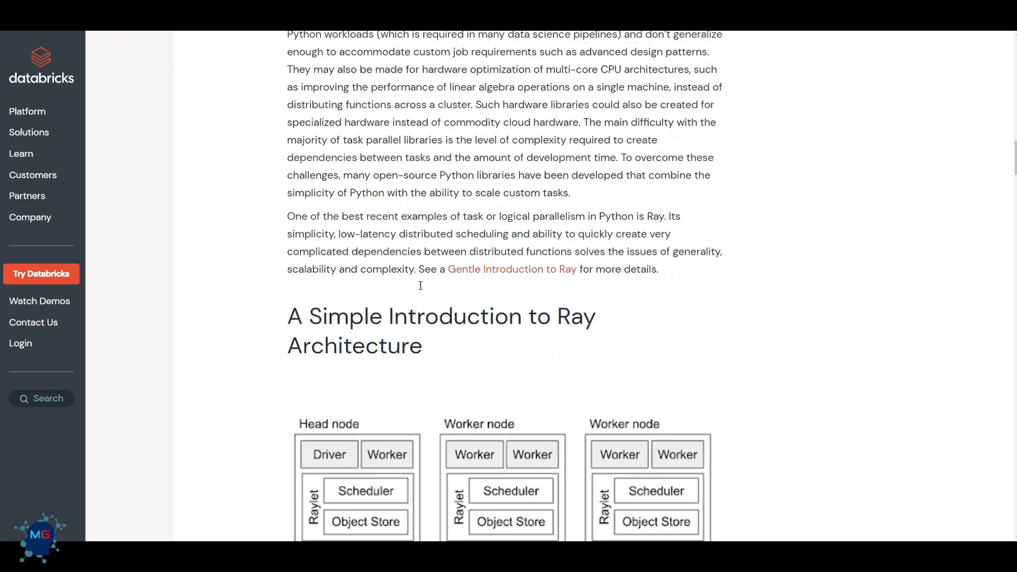
scroll(up, 3)
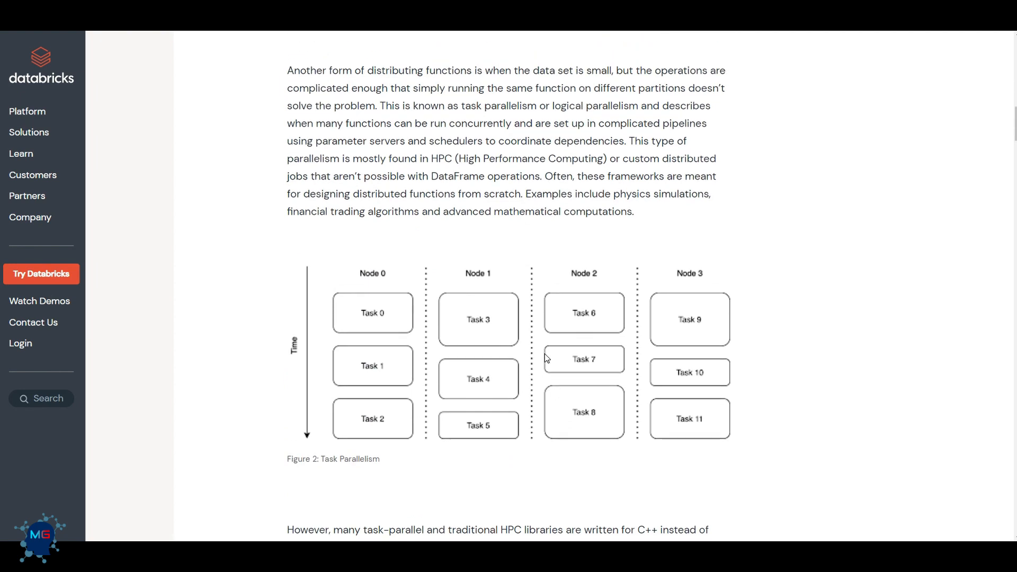
scroll(up, 3)
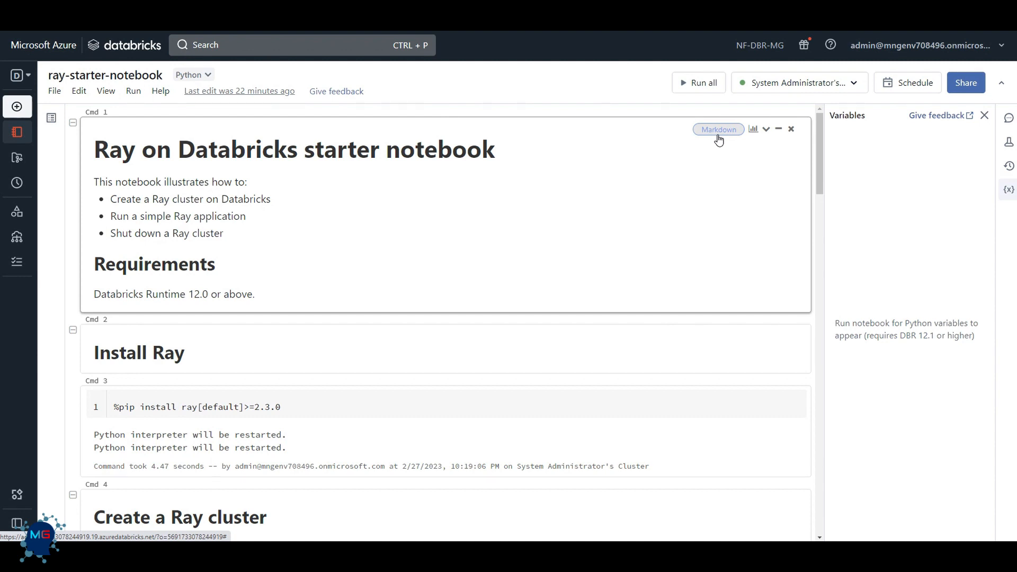
mouse_move(608, 176)
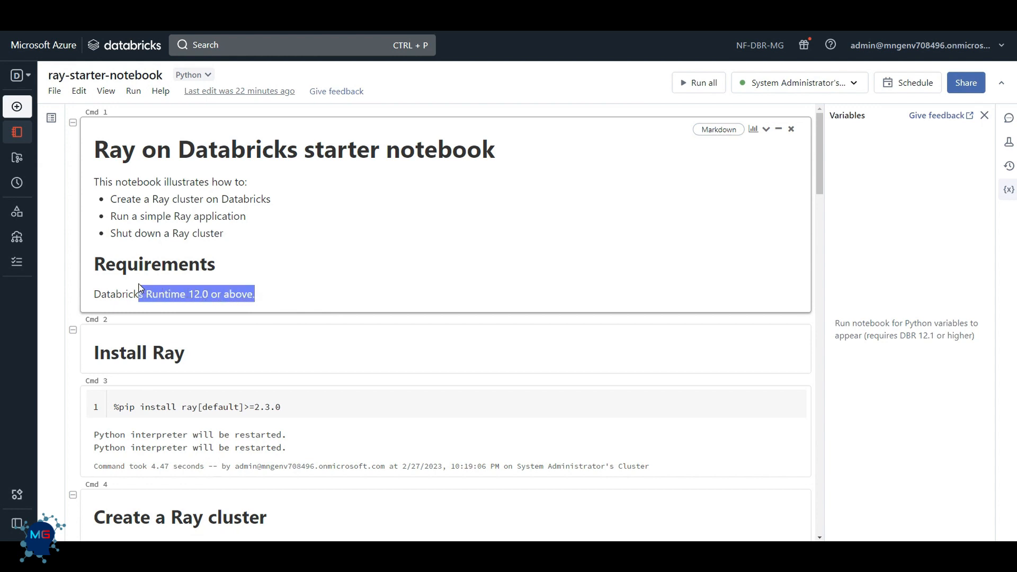
scroll(down, 3)
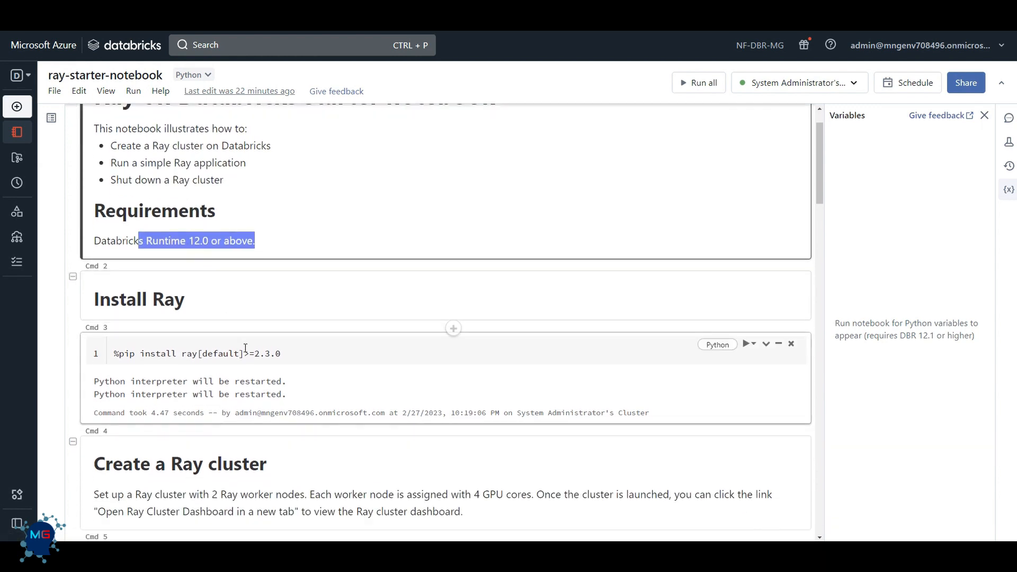
click(240, 353)
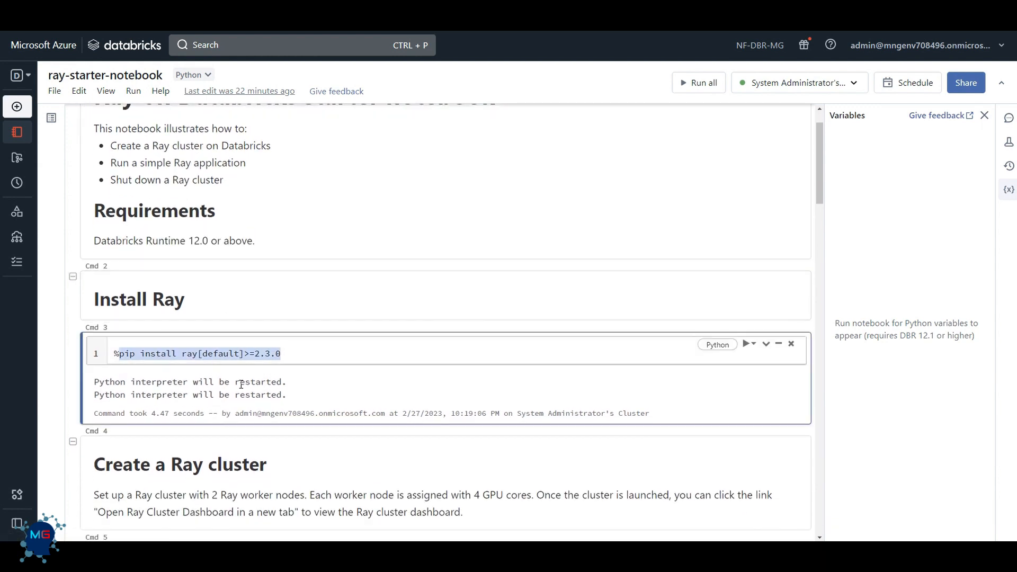
scroll(down, 3)
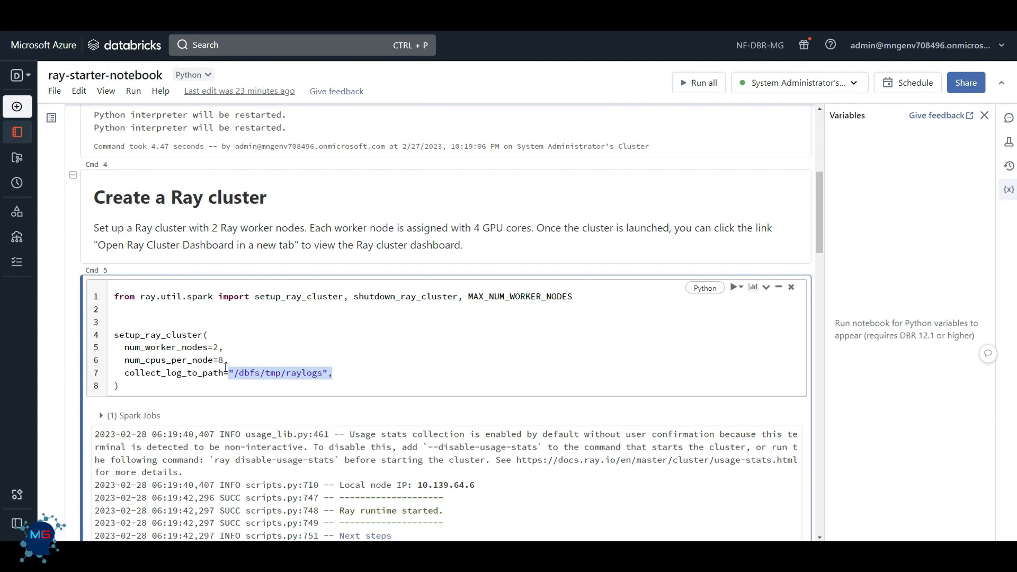
Review the setup_ray_cluster log output, then launch the Ray Cluster Dashboard in a new tab
double_click(157, 335)
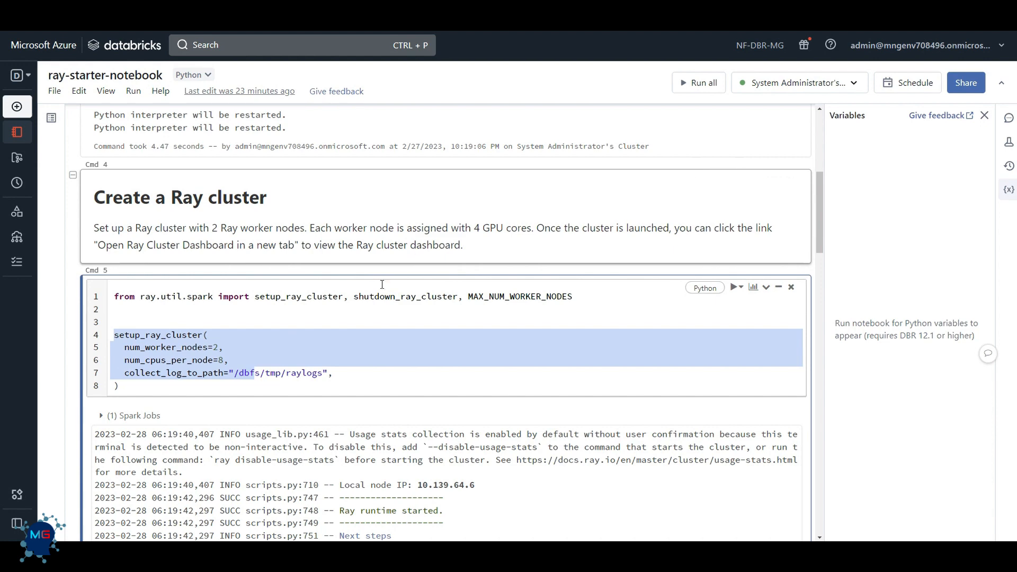
scroll(down, 3)
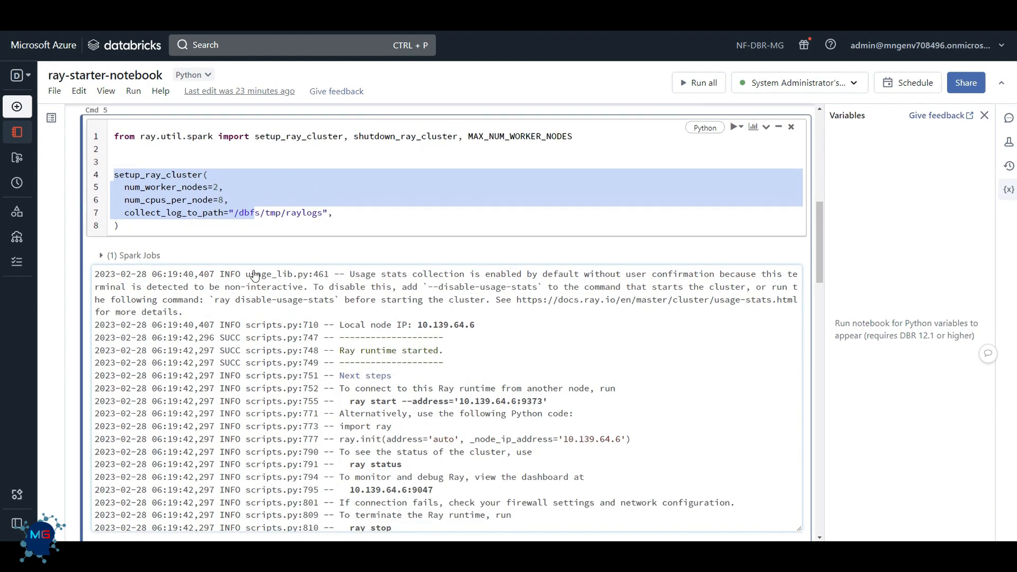
scroll(down, 3)
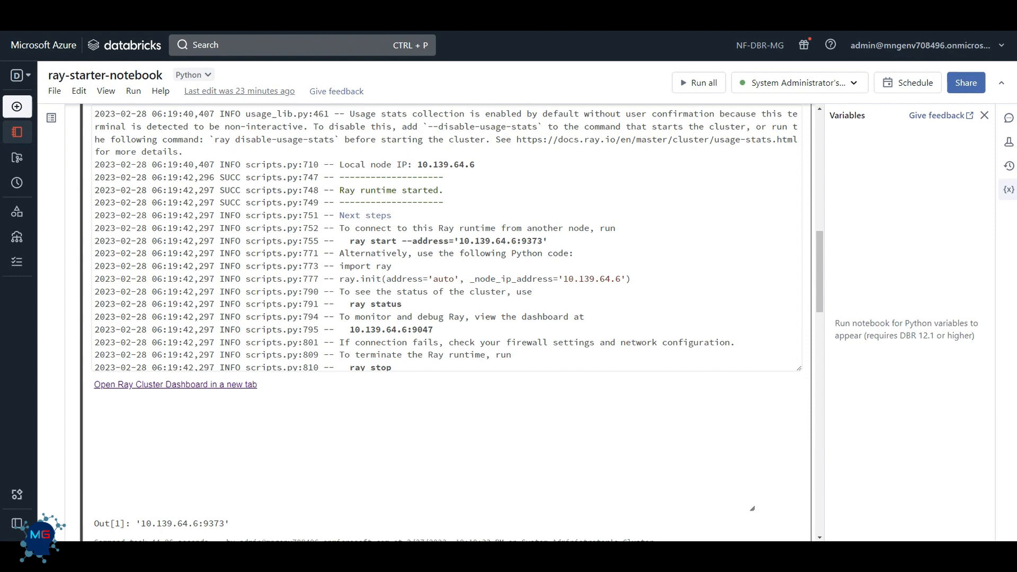
click(174, 383)
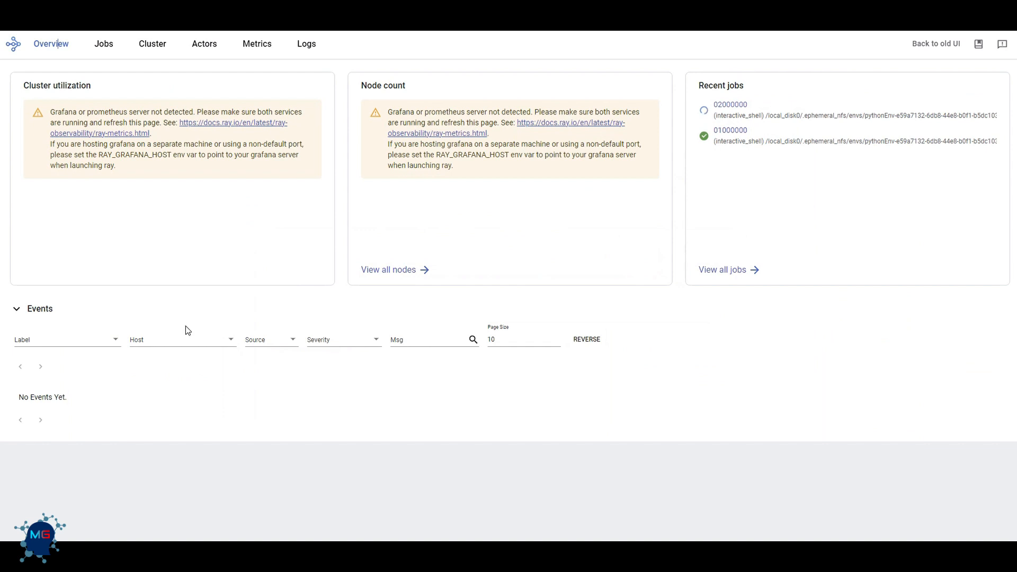
mouse_move(755, 116)
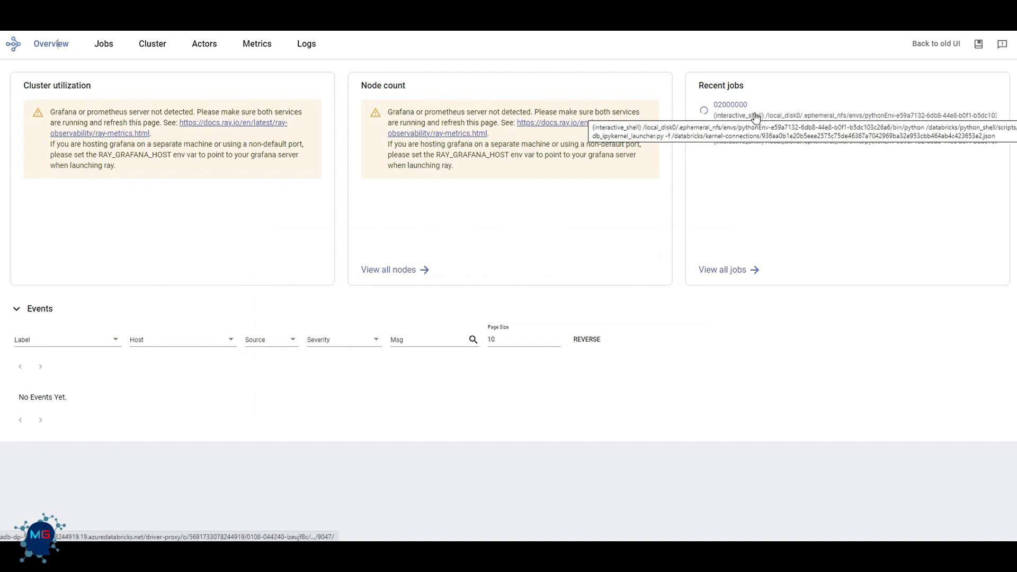
Tour the dashboard's Jobs, Cluster, Actors and Logs views, then return to the starter notebook
click(103, 44)
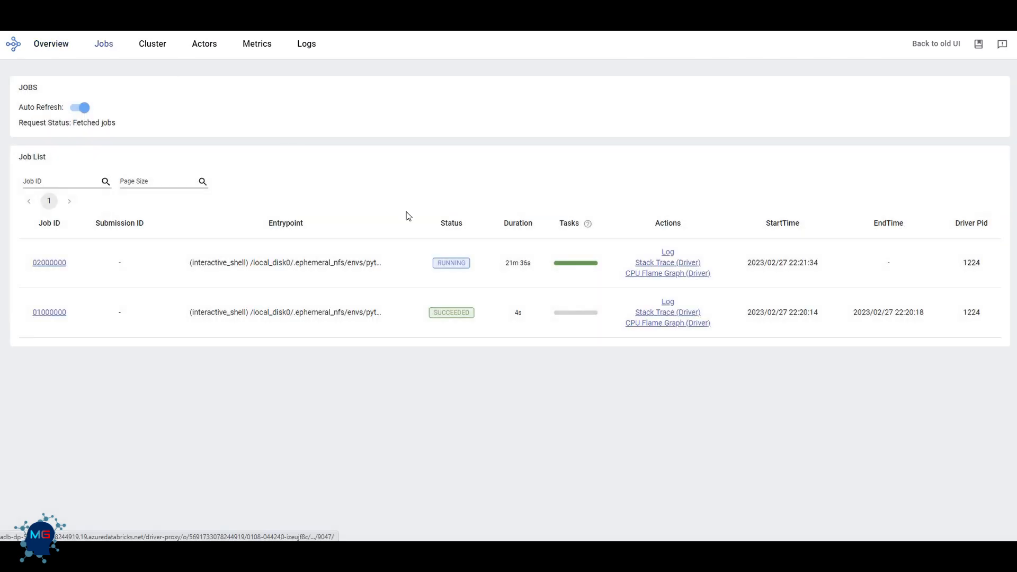
click(152, 43)
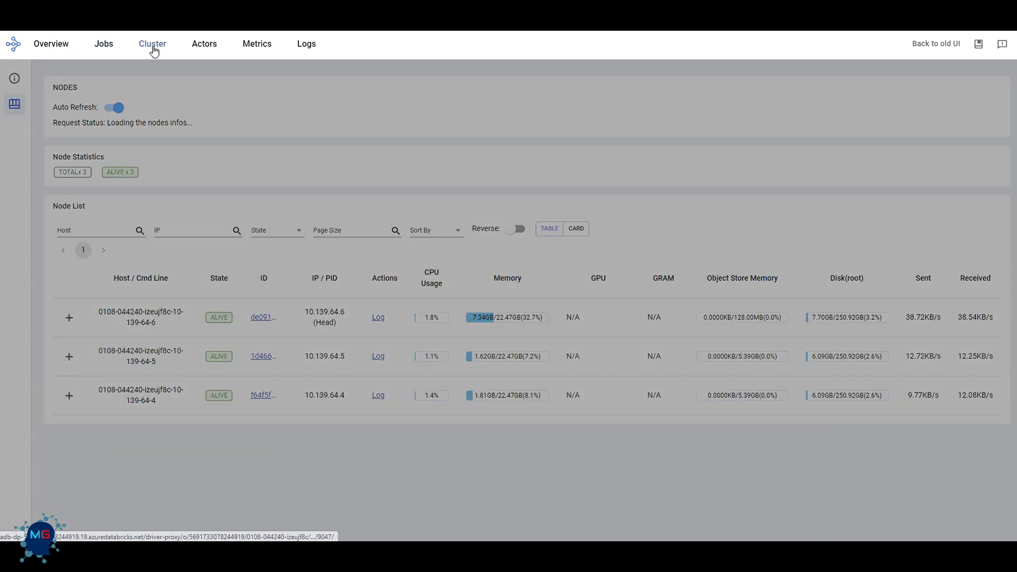
click(203, 43)
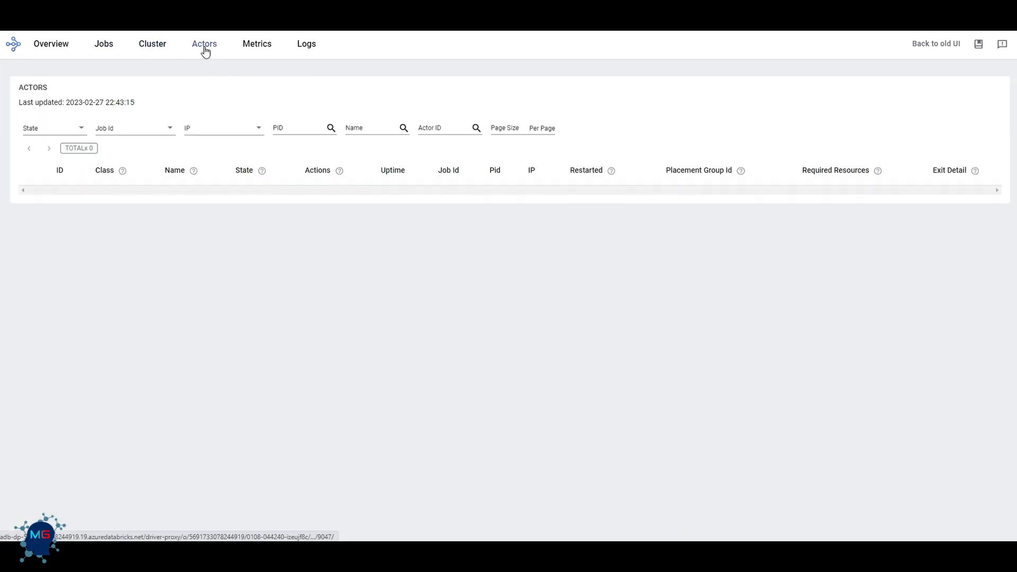
click(306, 44)
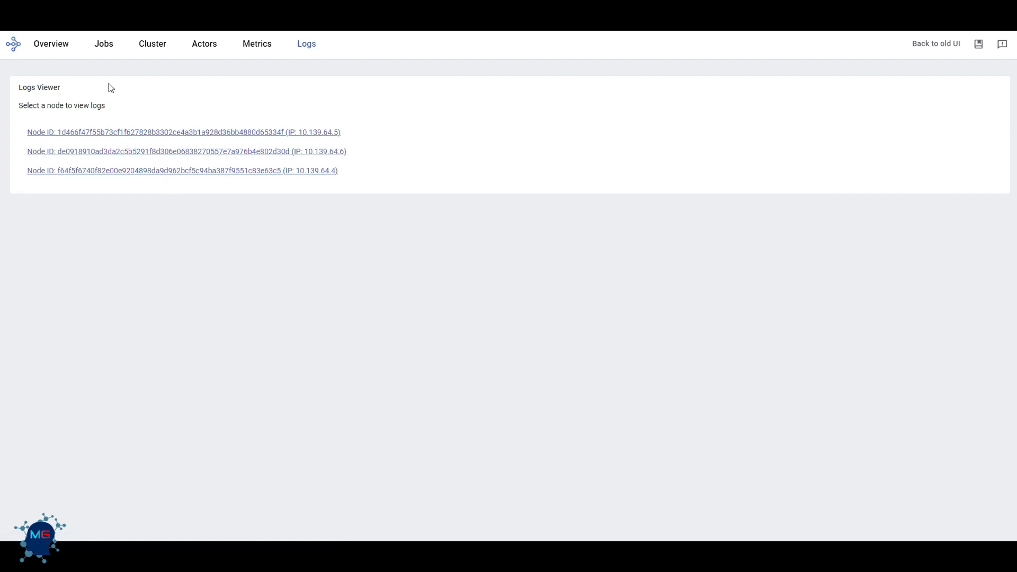
click(51, 43)
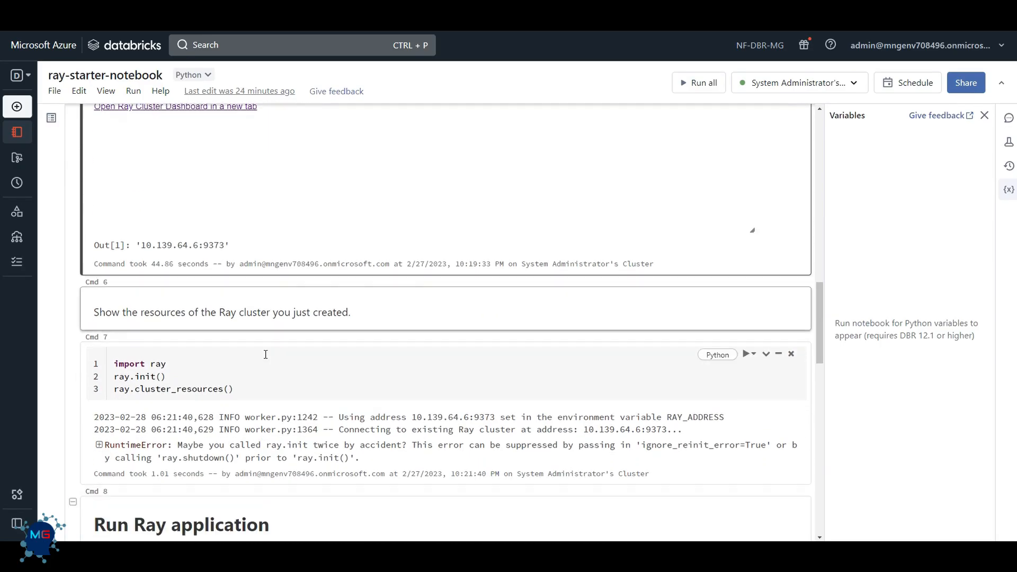
scroll(down, 3)
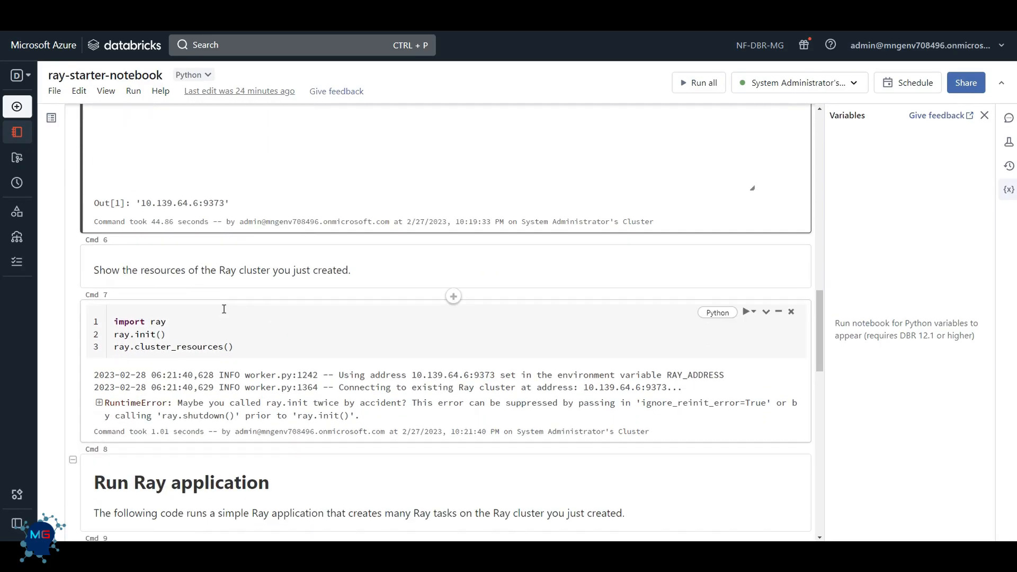
double_click(139, 334)
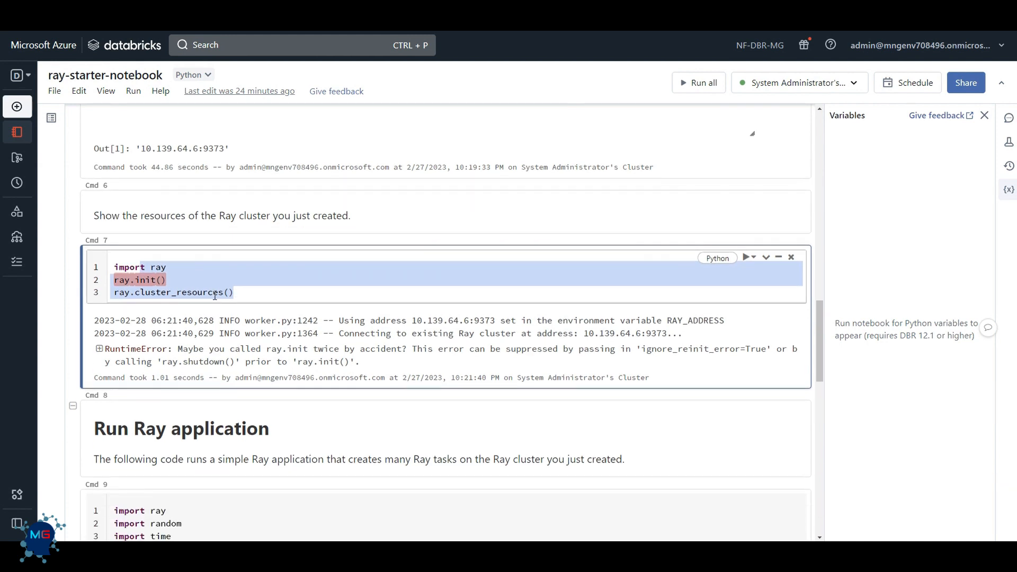
scroll(down, 3)
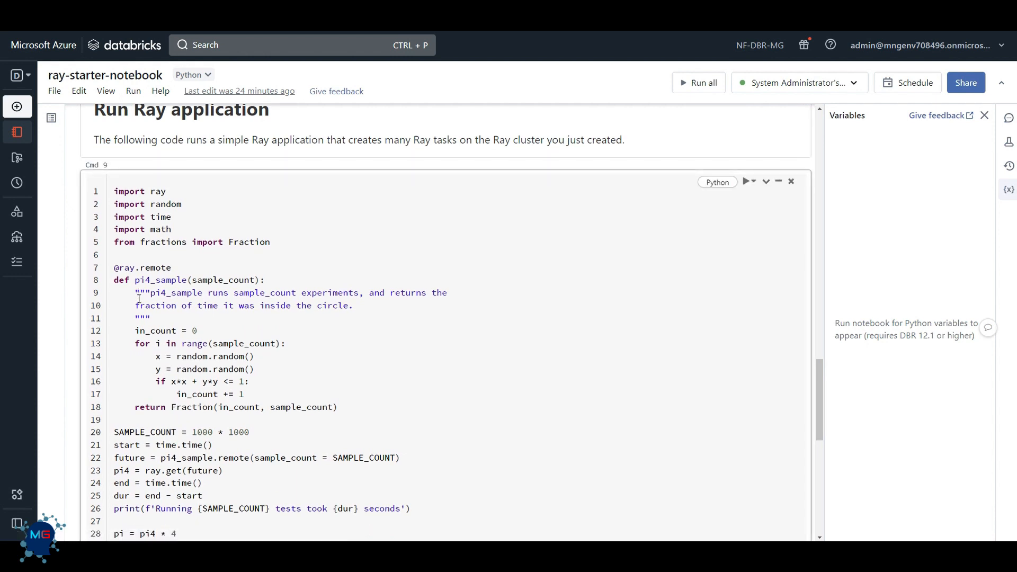
double_click(153, 267)
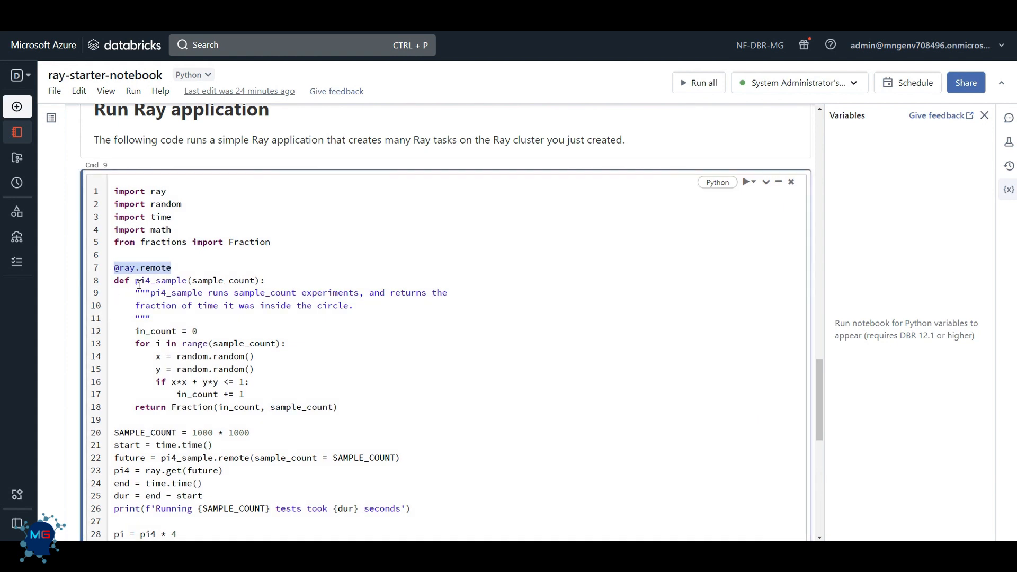
mouse_move(161, 331)
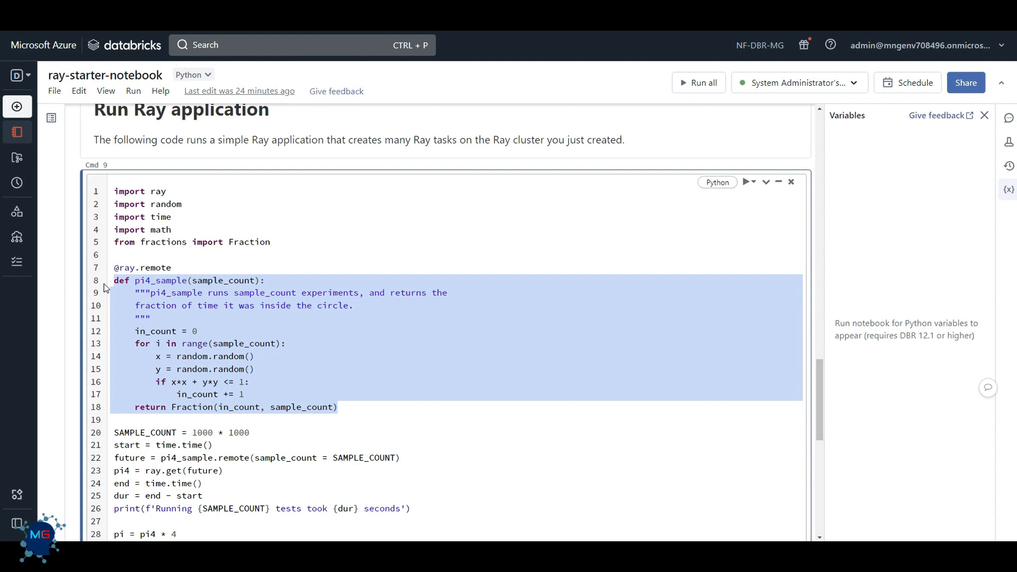
click(747, 181)
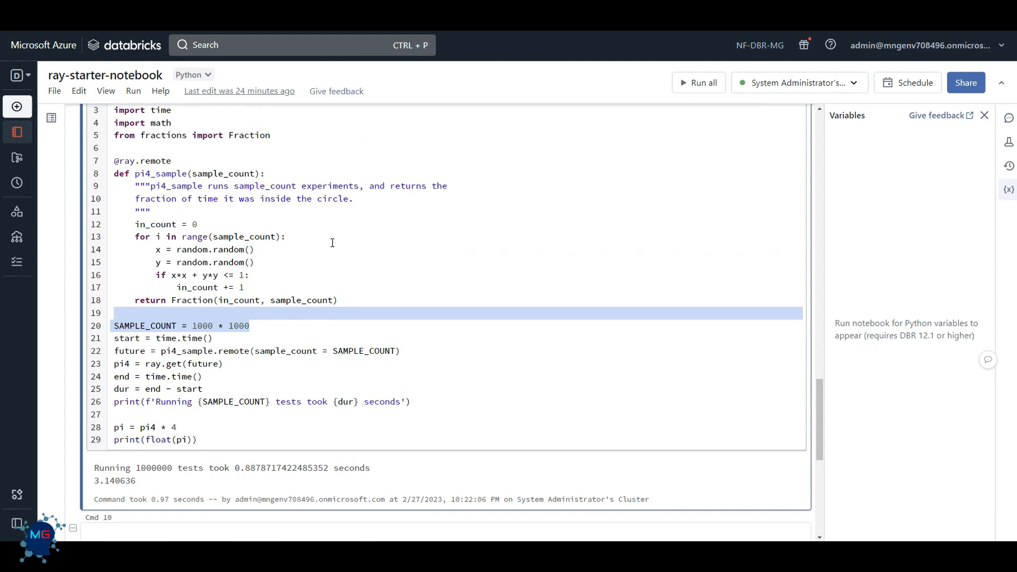
scroll(down, 3)
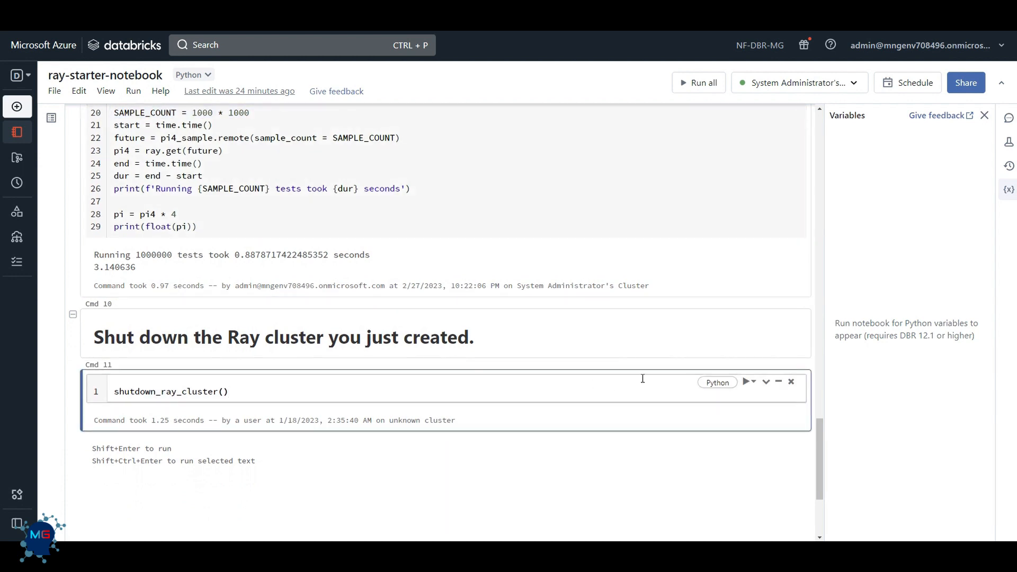
Run the shutdown_ray_cluster() cell from its run dropdown
click(753, 382)
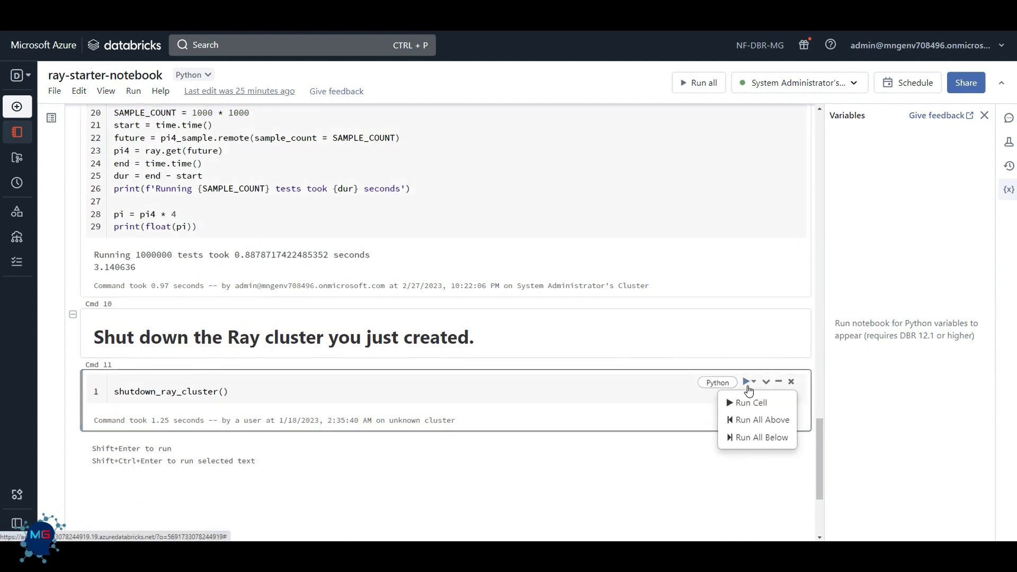
click(750, 403)
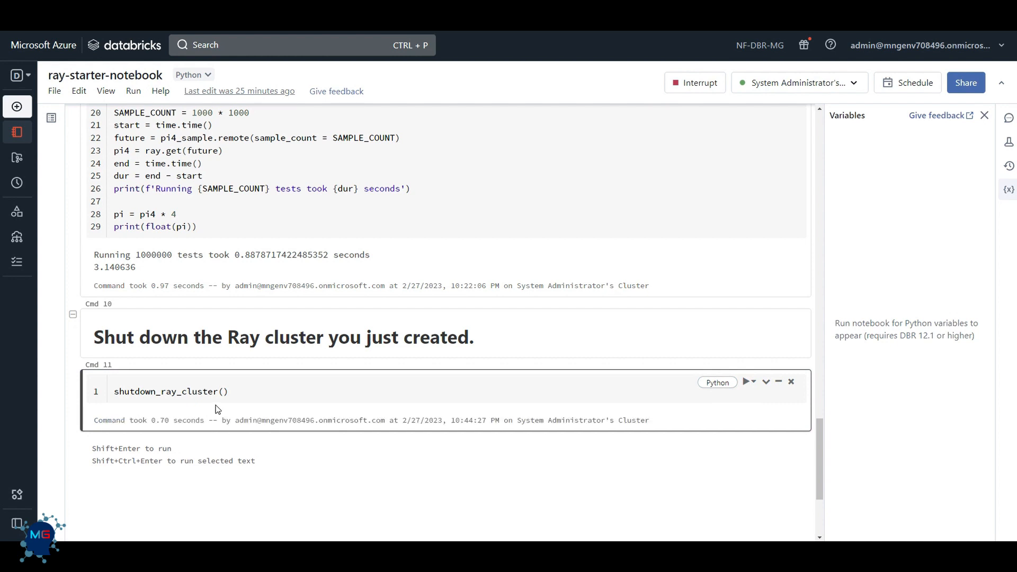